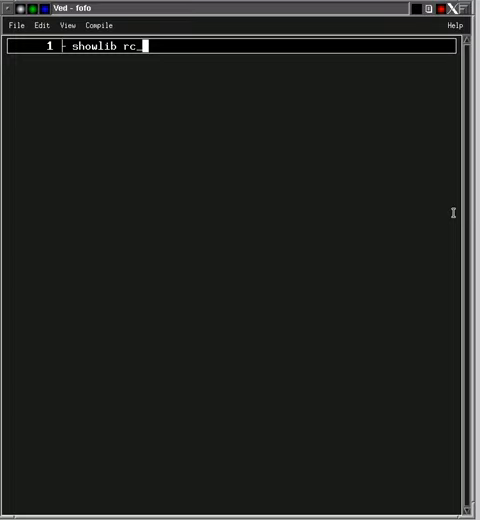
mouse_move(255, 16)
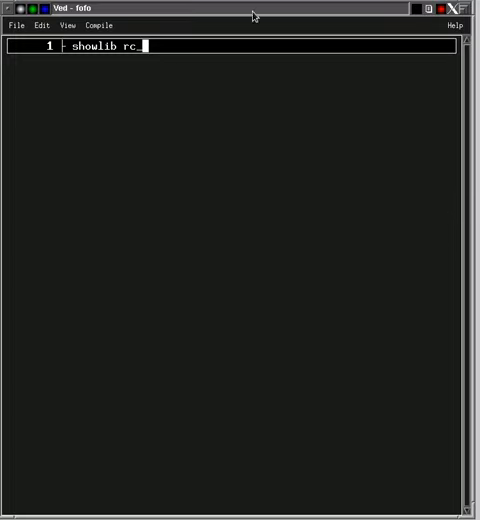
mouse_move(170, 63)
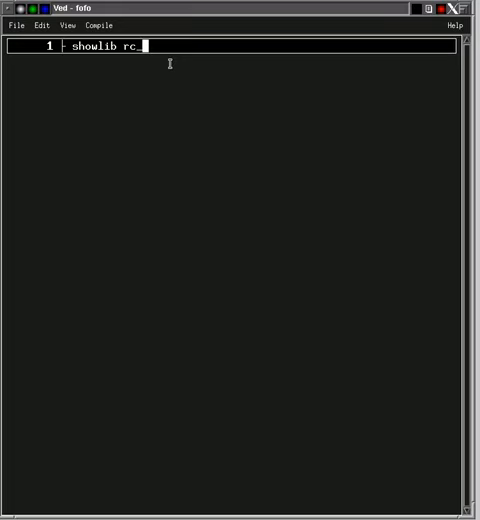
Enter the showlib rc_pythagoras command to load the rc_pythagoras library.
type("p")
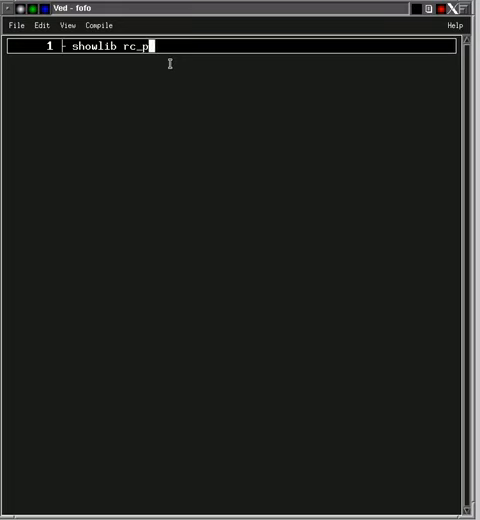
type("ythagoras  (examining: fofo")
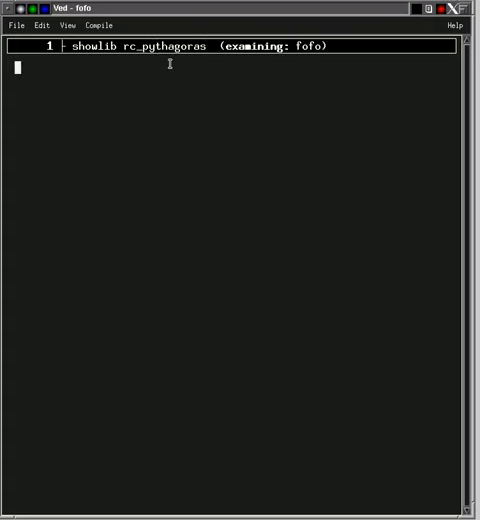
mouse_move(285, 73)
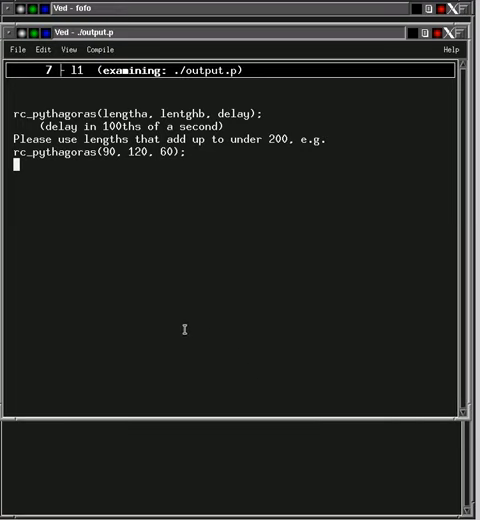
Edit the delay argument of the rc_pythagoras(90, 120, …) call in output.p.
key("Up")
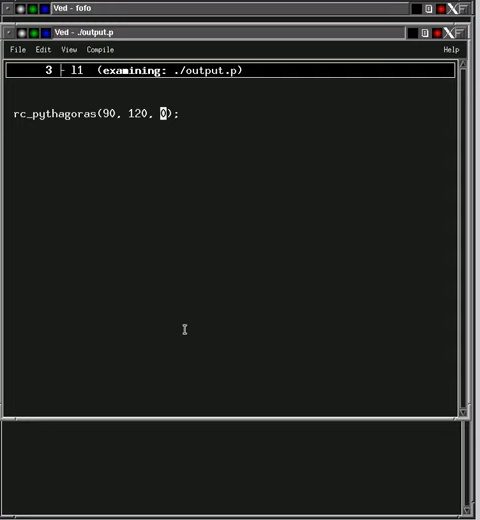
type("10")
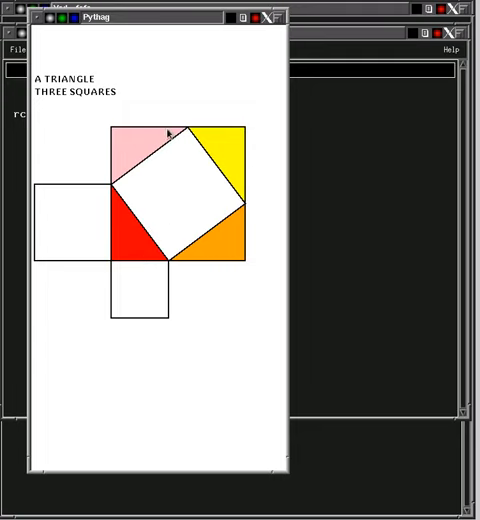
mouse_move(120, 218)
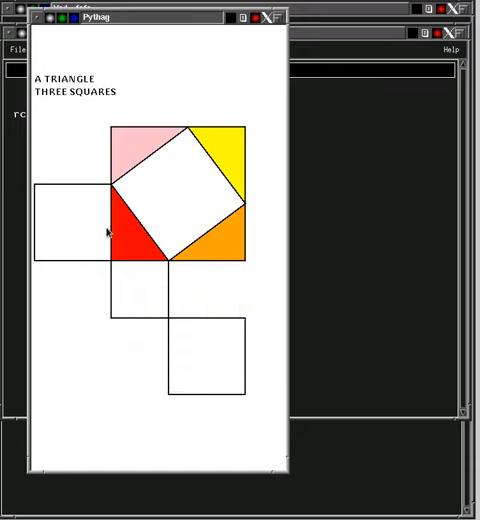
mouse_move(75, 218)
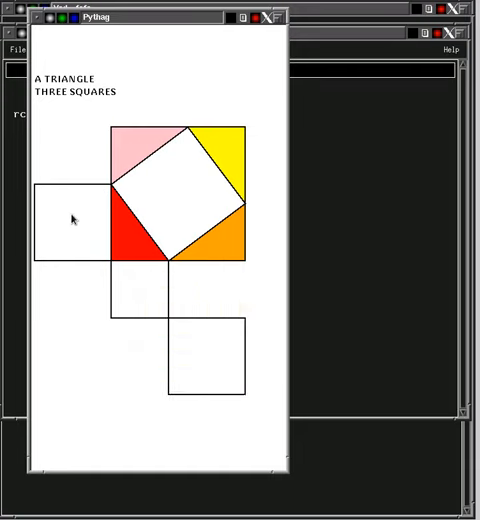
mouse_move(220, 360)
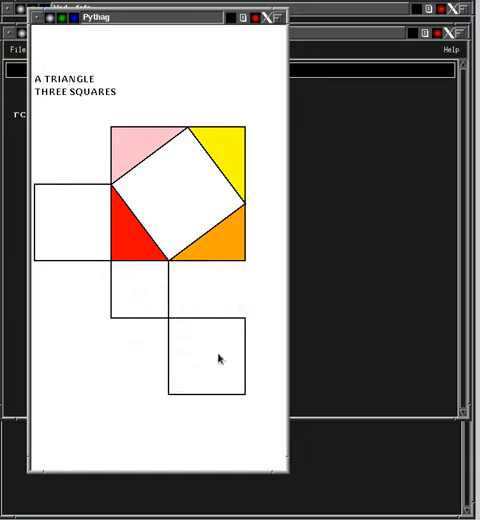
mouse_move(155, 281)
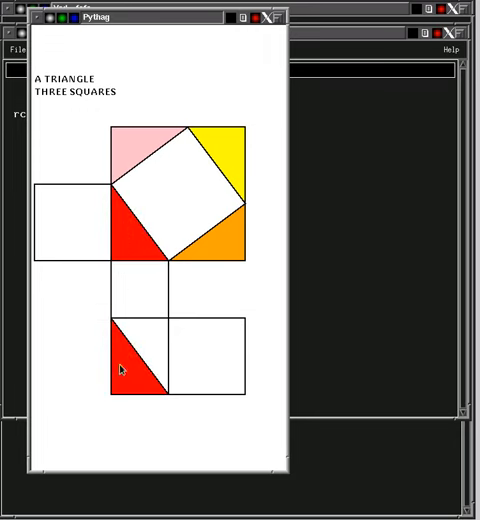
mouse_move(130, 160)
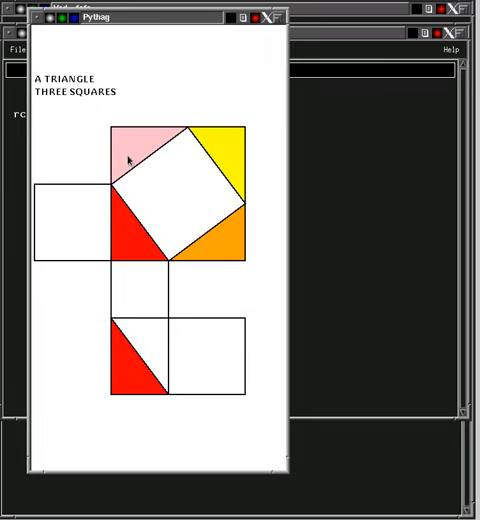
mouse_move(228, 235)
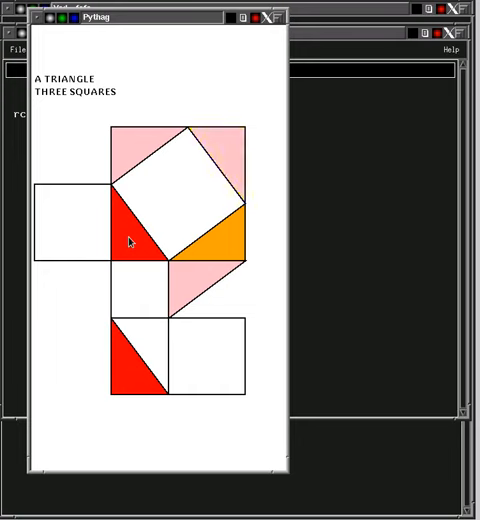
mouse_move(132, 367)
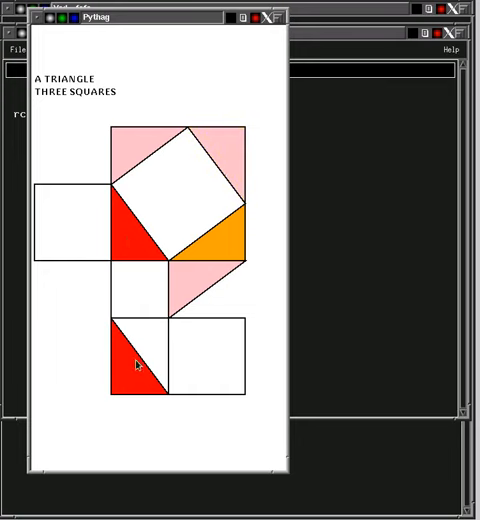
mouse_move(196, 328)
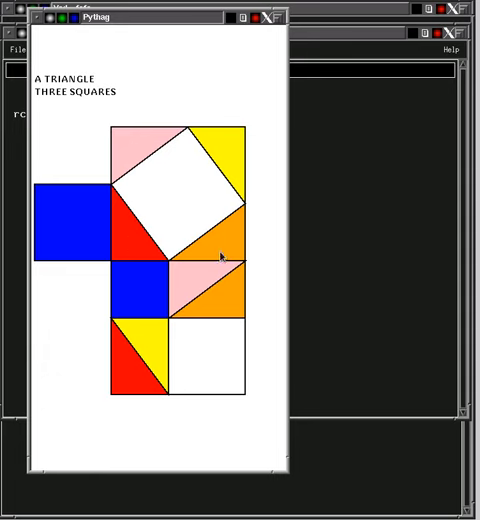
Click the Pythag window and watch the hypotenuse square turn green and two squares blue.
left_click(170, 190)
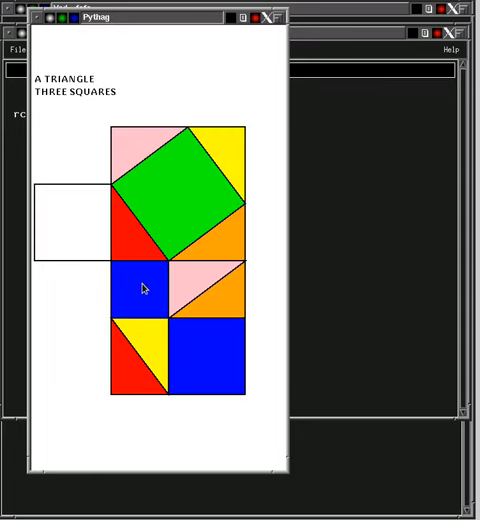
mouse_move(193, 194)
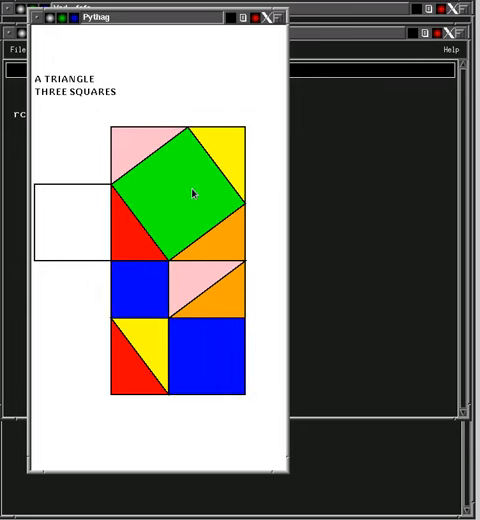
mouse_move(55, 230)
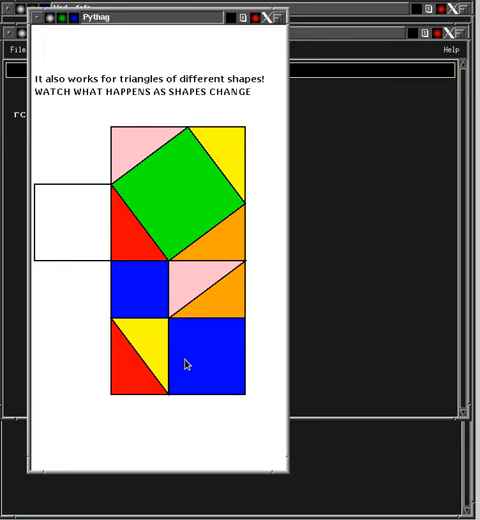
mouse_move(141, 318)
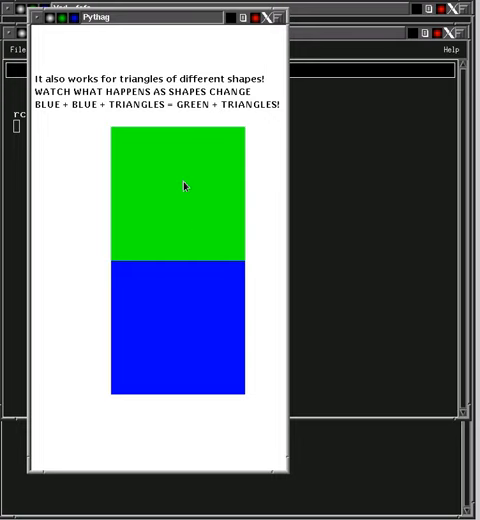
mouse_move(195, 198)
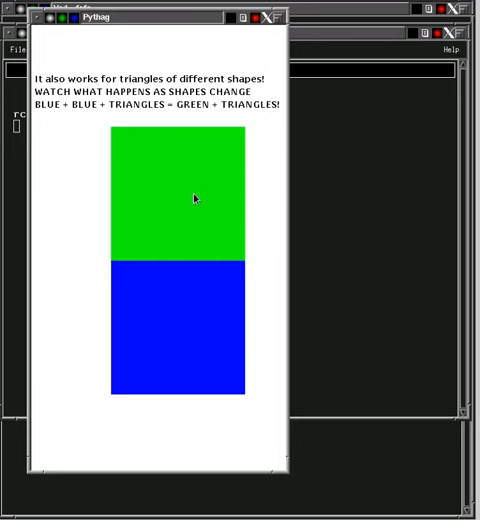
mouse_move(196, 188)
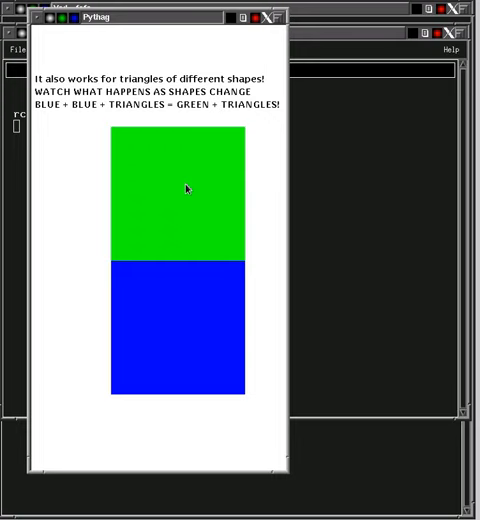
mouse_move(187, 198)
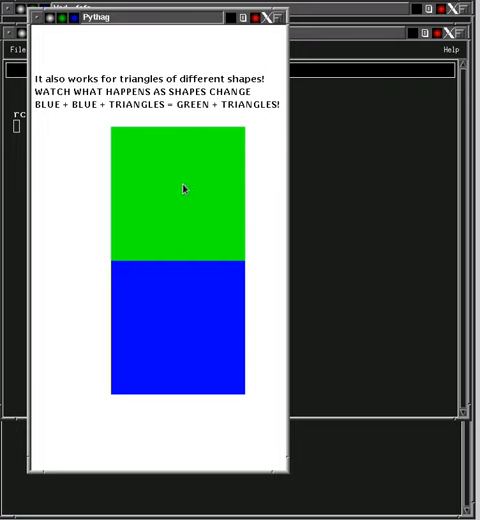
mouse_move(372, 186)
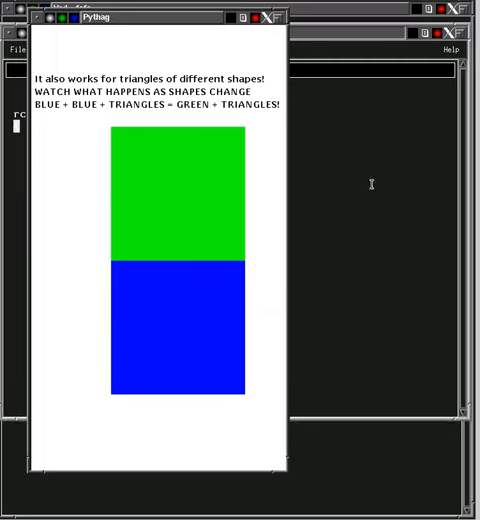